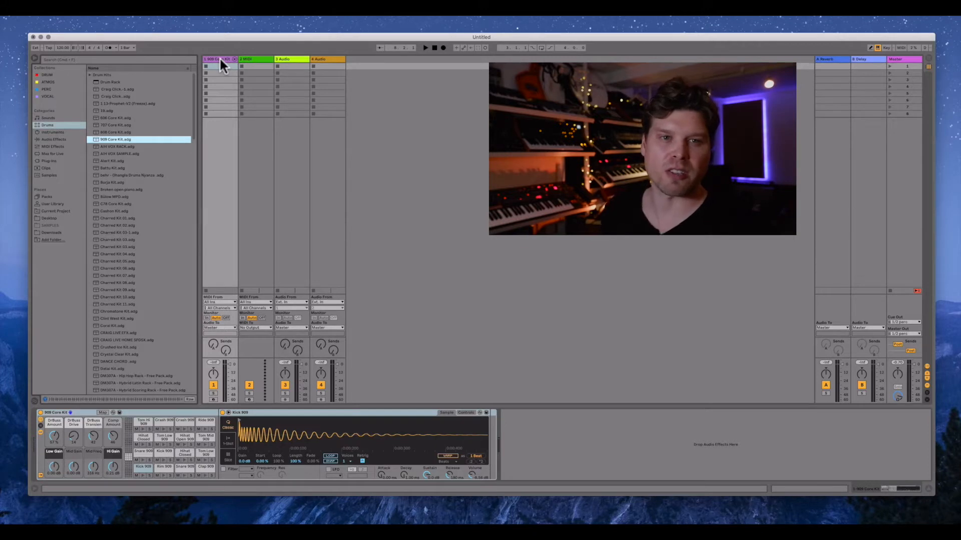
mouse_move(160, 115)
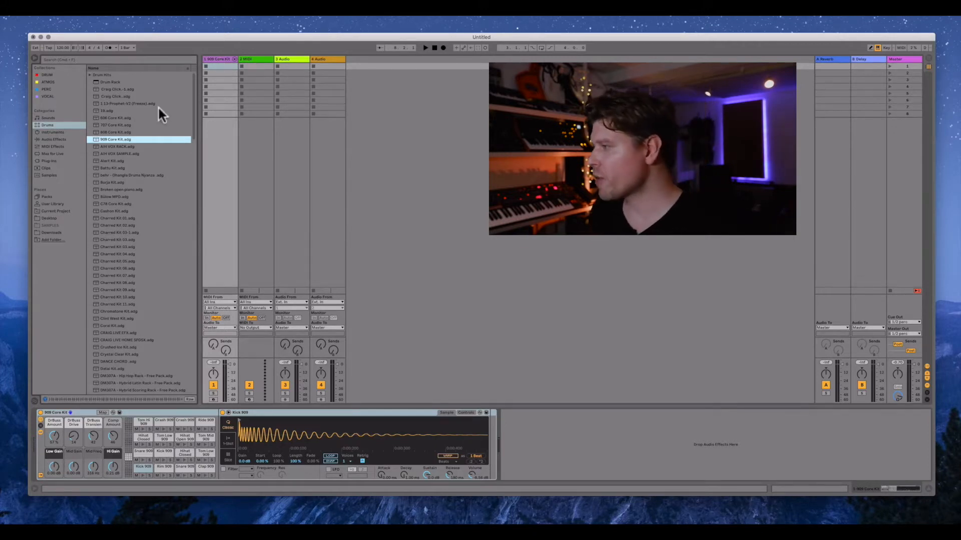
mouse_move(180, 379)
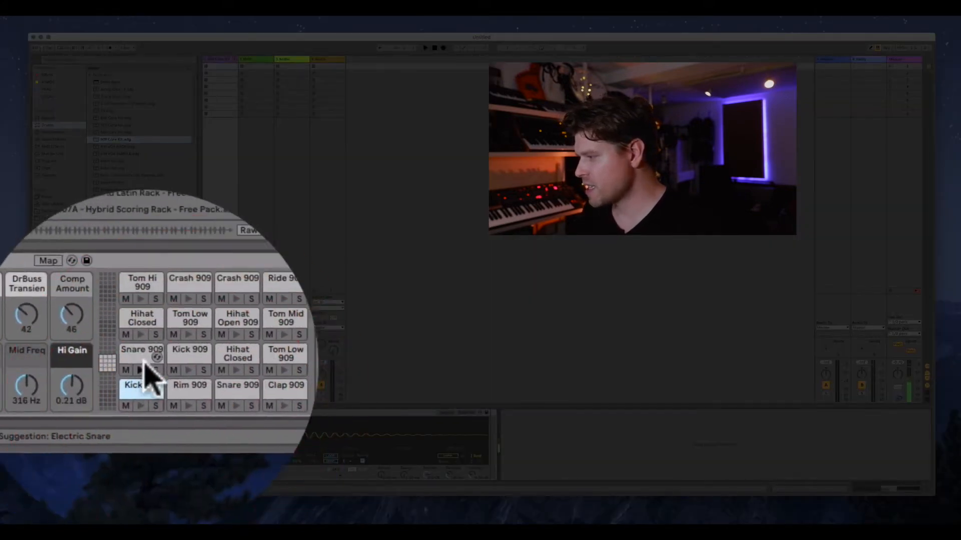
Step: Preview the Kick 909 sound and choose the empty first slot for the new pattern
left_click(141, 384)
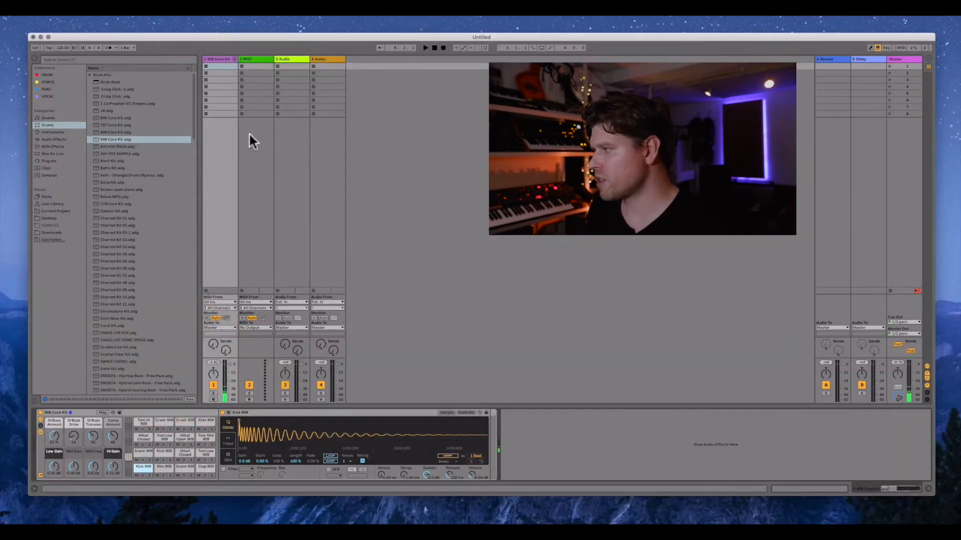
mouse_move(227, 70)
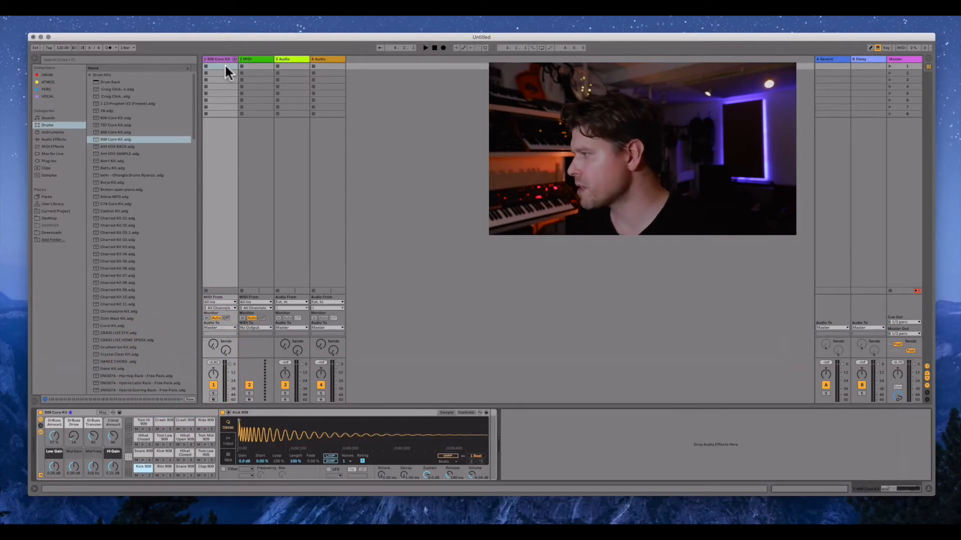
left_click(220, 65)
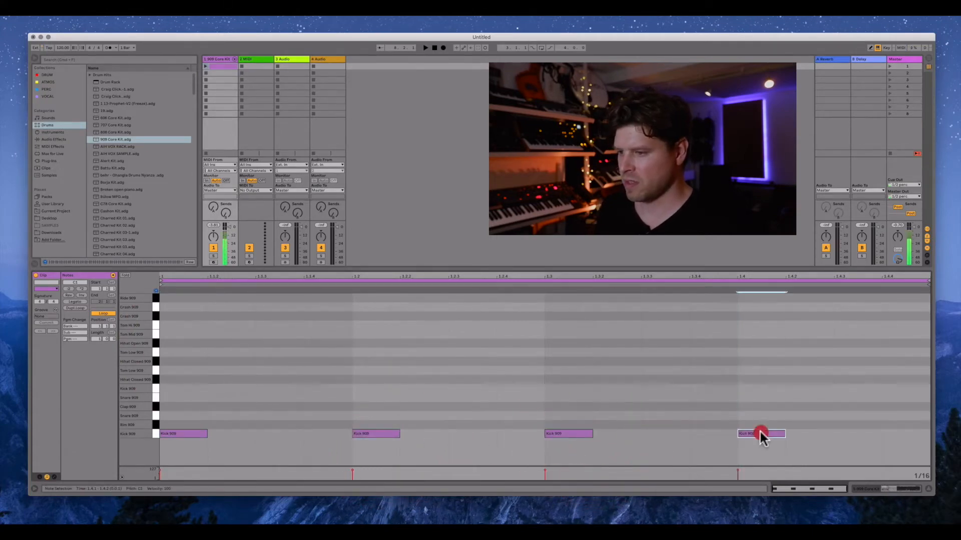
mouse_move(378, 413)
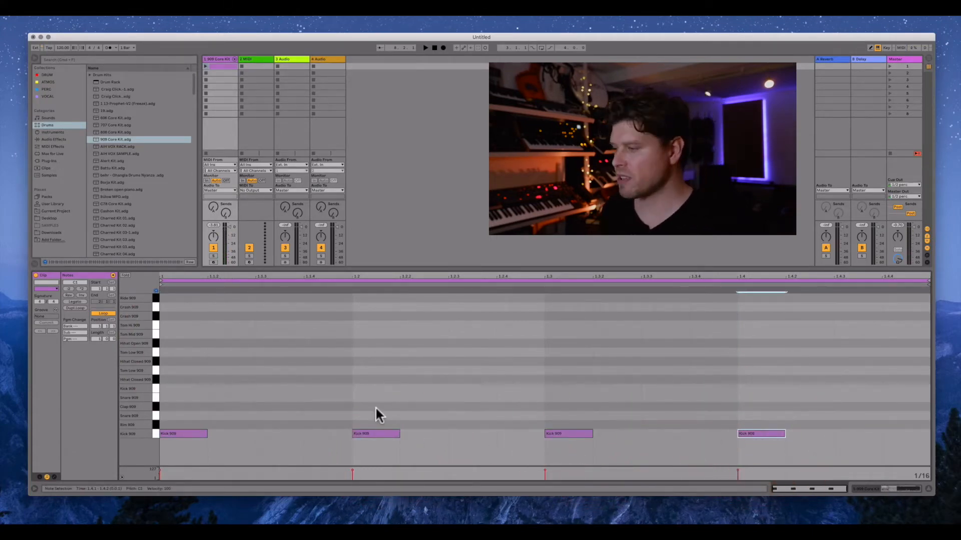
Step: Place a Clap 909 note on the second beat of the clip
left_click(372, 410)
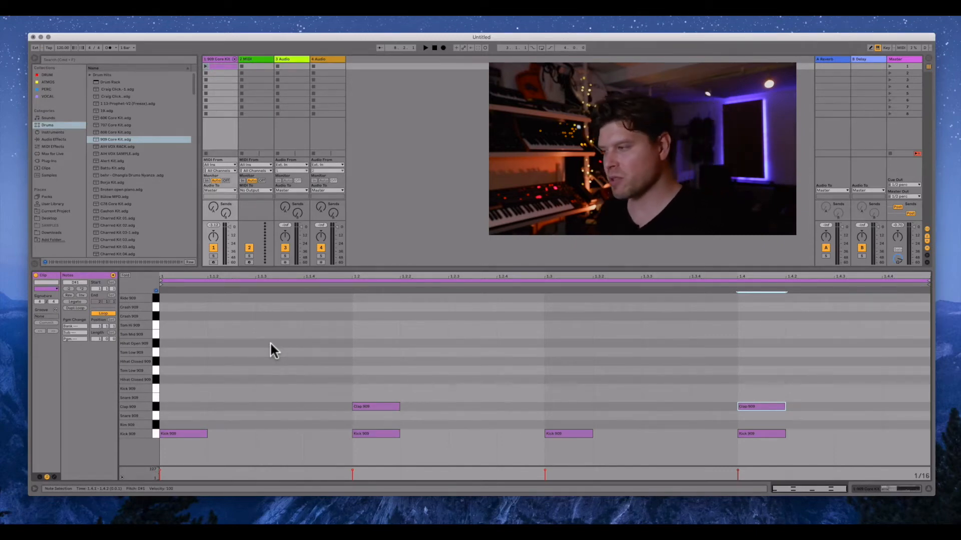
mouse_move(202, 350)
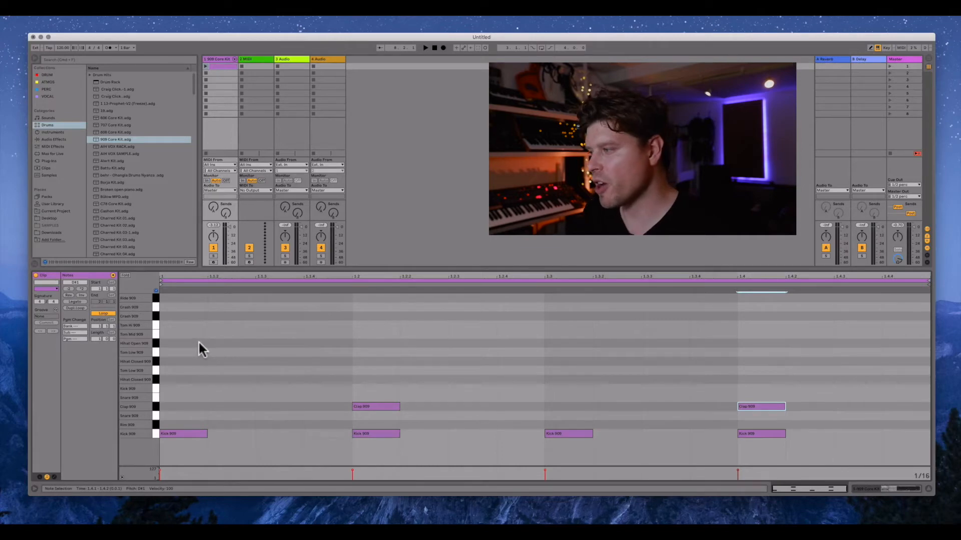
mouse_move(274, 349)
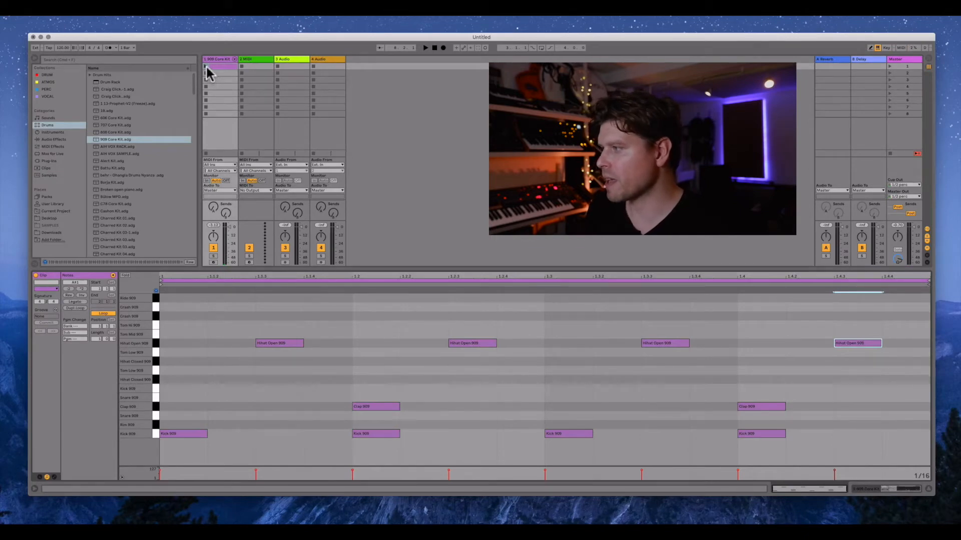
Step: Place a Hihat Open 909 note on an offbeat eighth in the piano roll
left_click(426, 47)
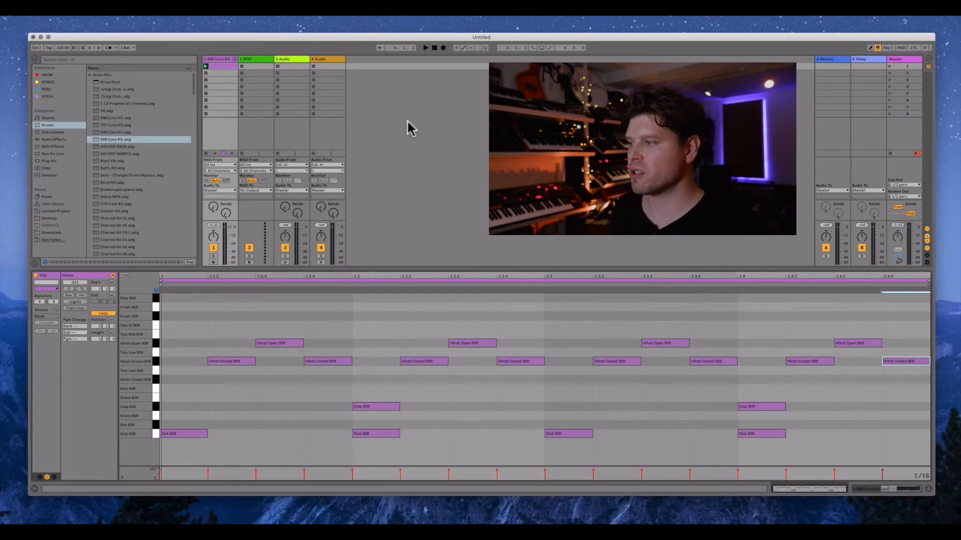
mouse_move(444, 136)
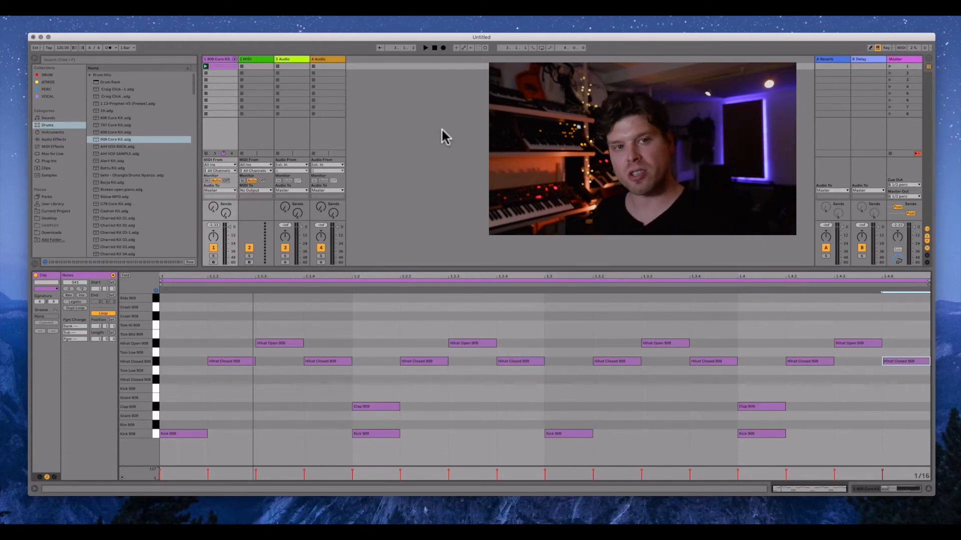
mouse_move(100, 301)
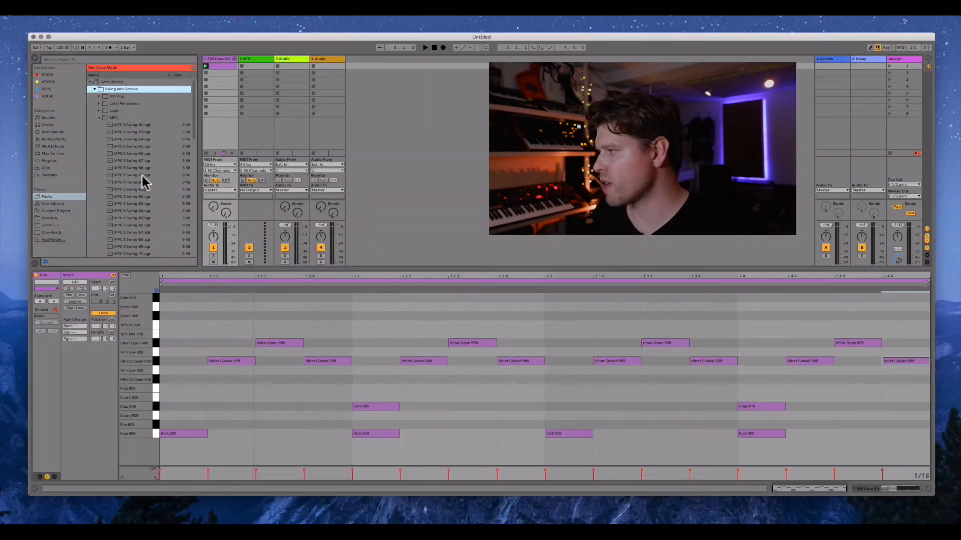
Step: Load MPC 16 Swing-54.agr from the Core Library MPC folder into the drum clip
left_click(113, 97)
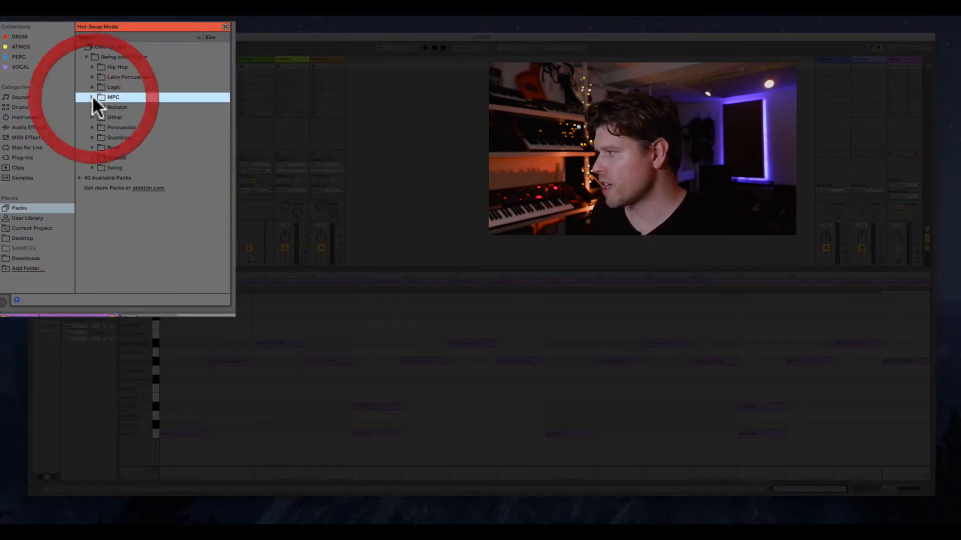
left_click(92, 97)
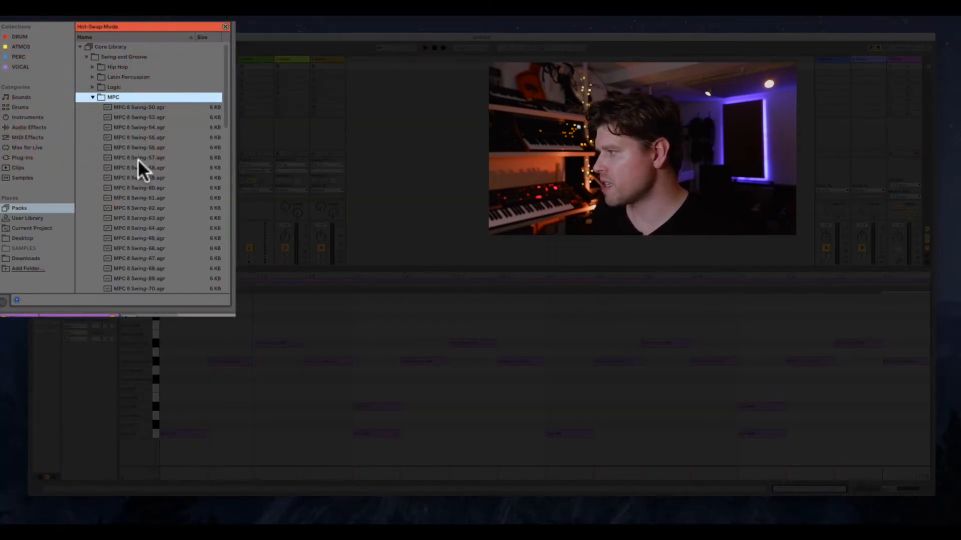
scroll("down", 3)
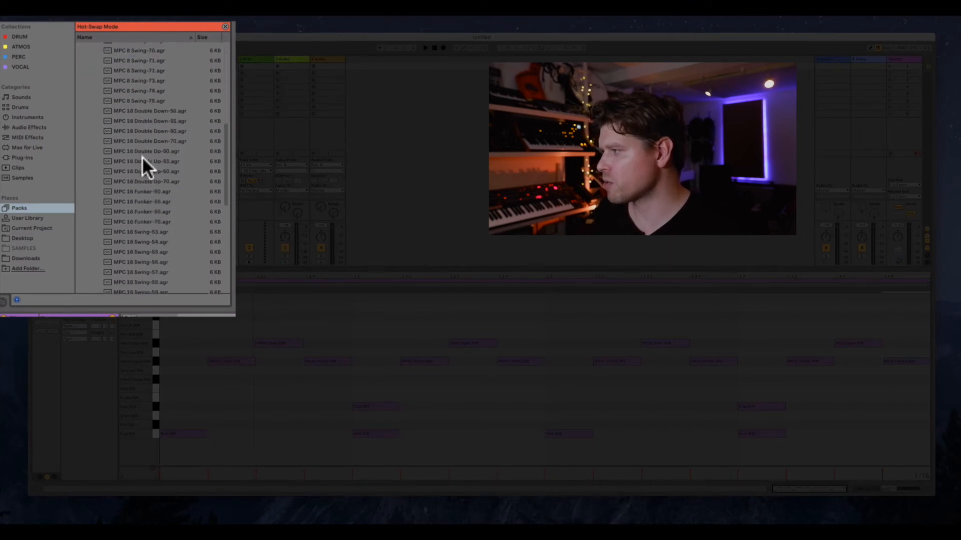
scroll("down", 3)
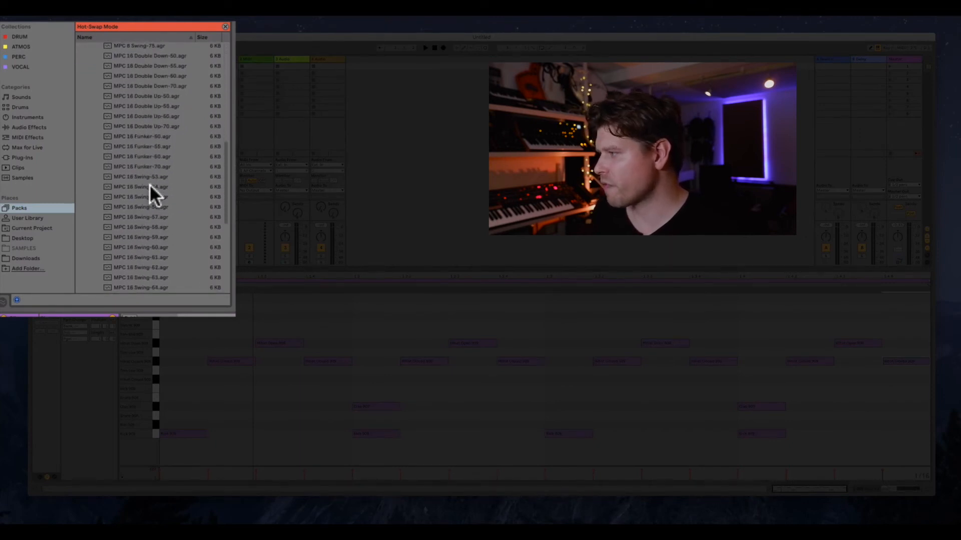
left_click(147, 201)
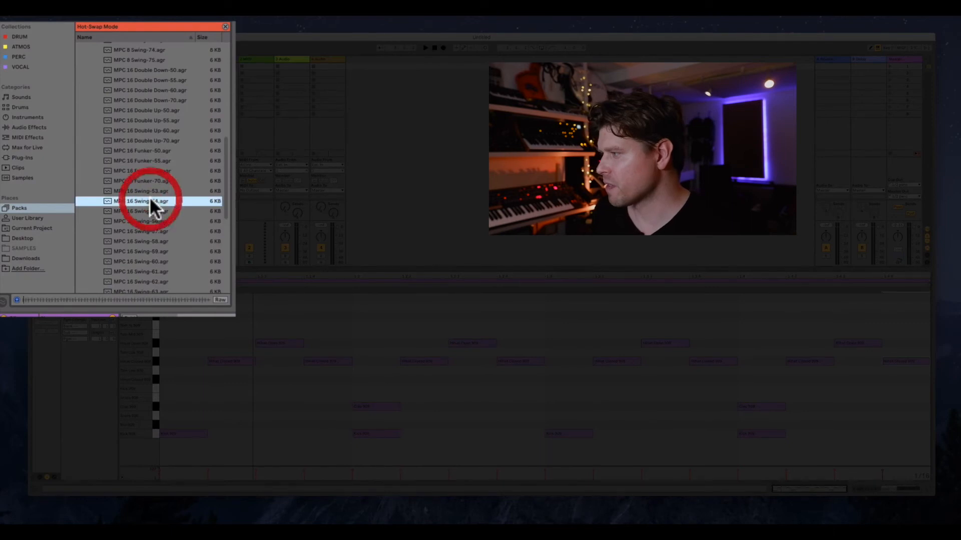
left_click(144, 201)
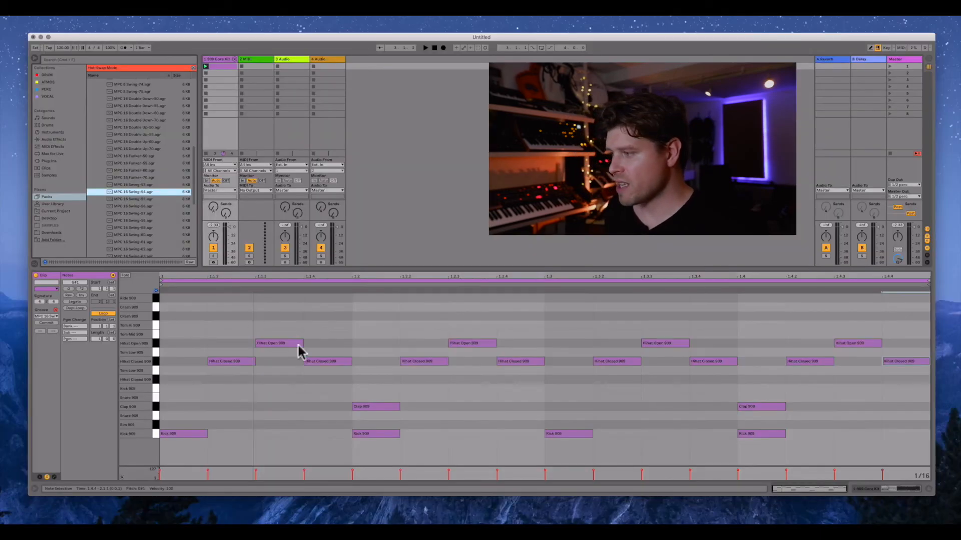
mouse_move(300, 415)
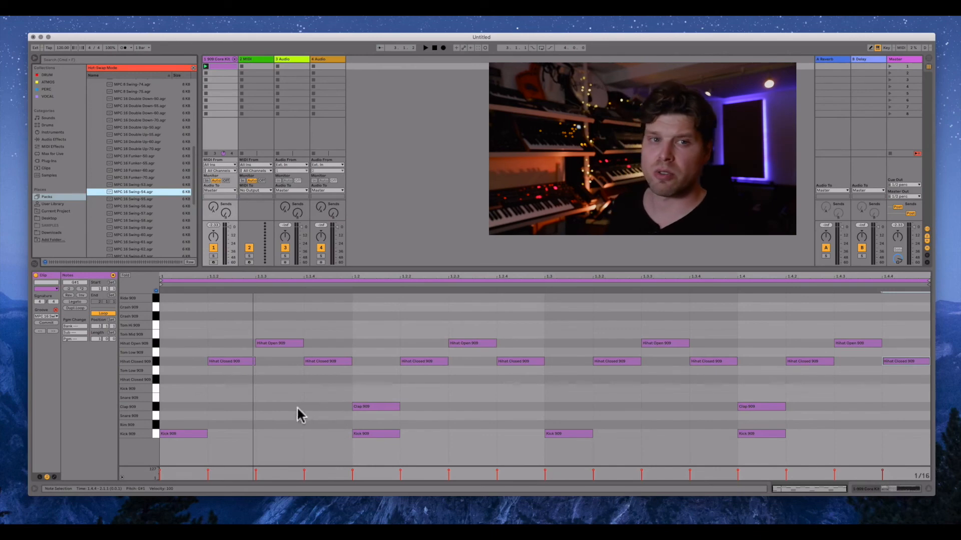
mouse_move(282, 415)
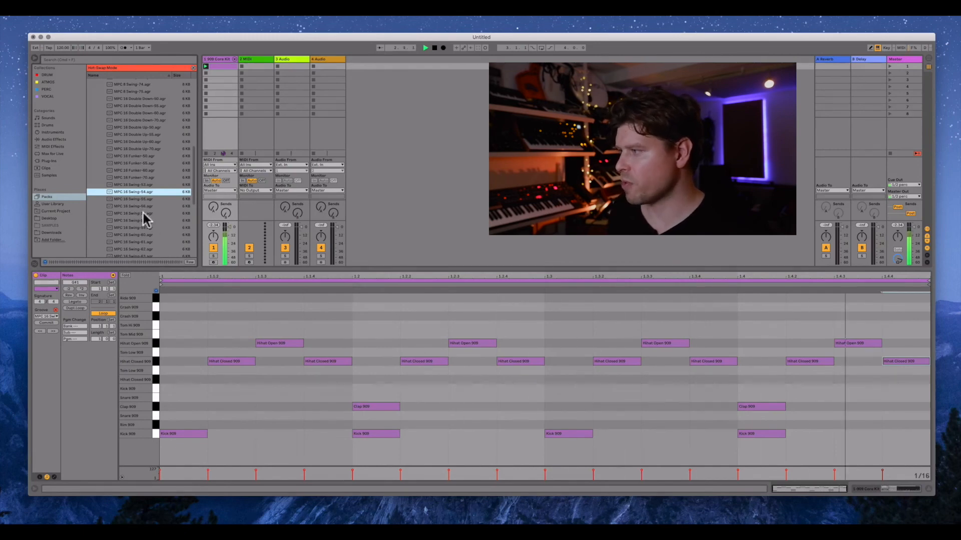
mouse_move(135, 257)
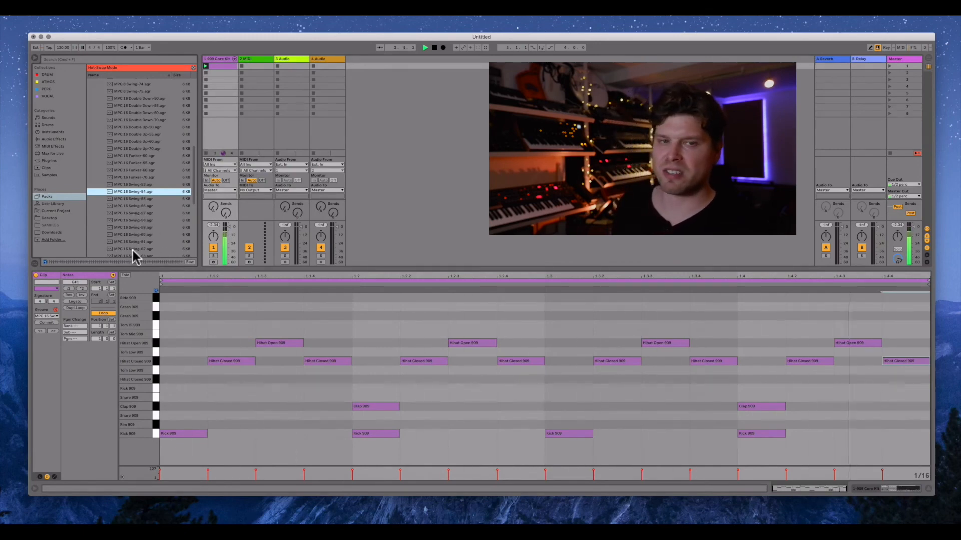
mouse_move(147, 227)
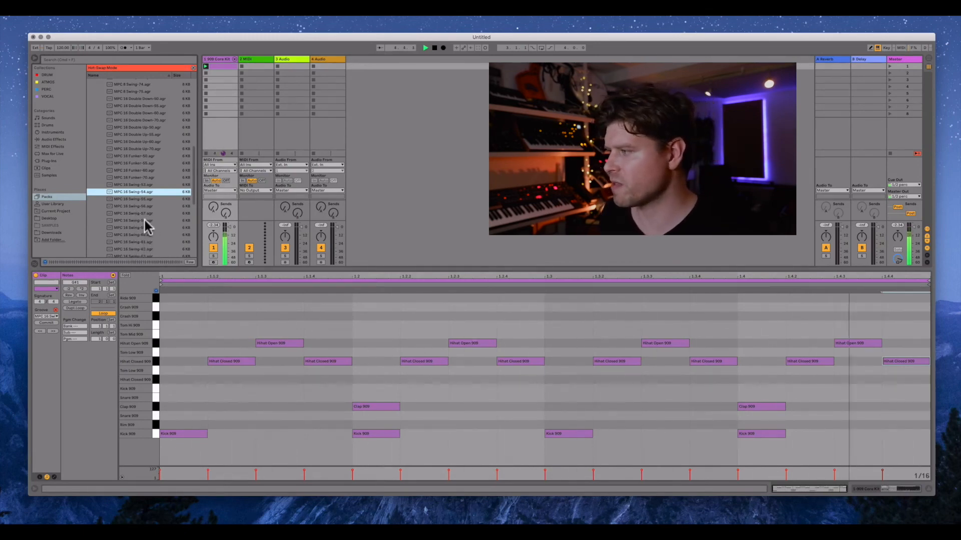
Step: Swap in two other MPC 16 swing grooves with higher swing amounts to compare
left_click(133, 221)
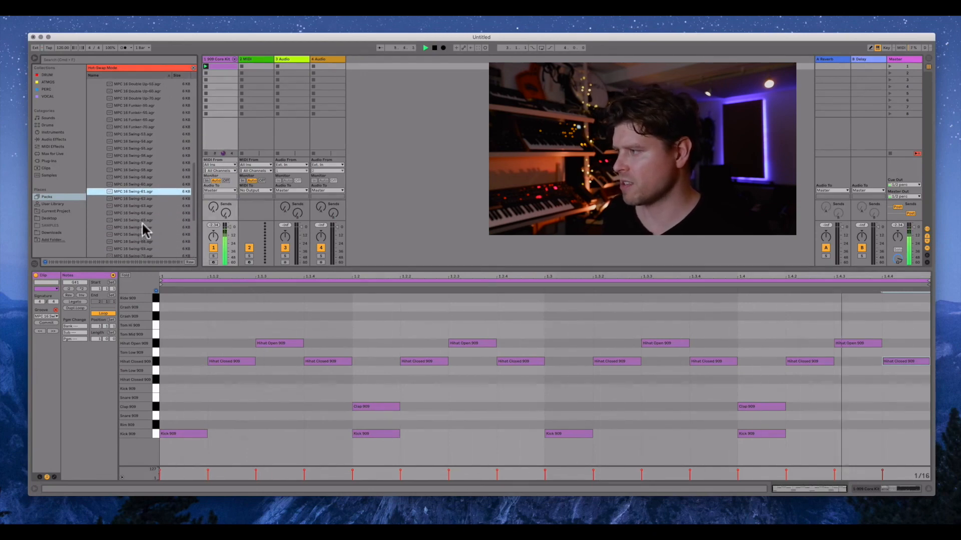
left_click(135, 227)
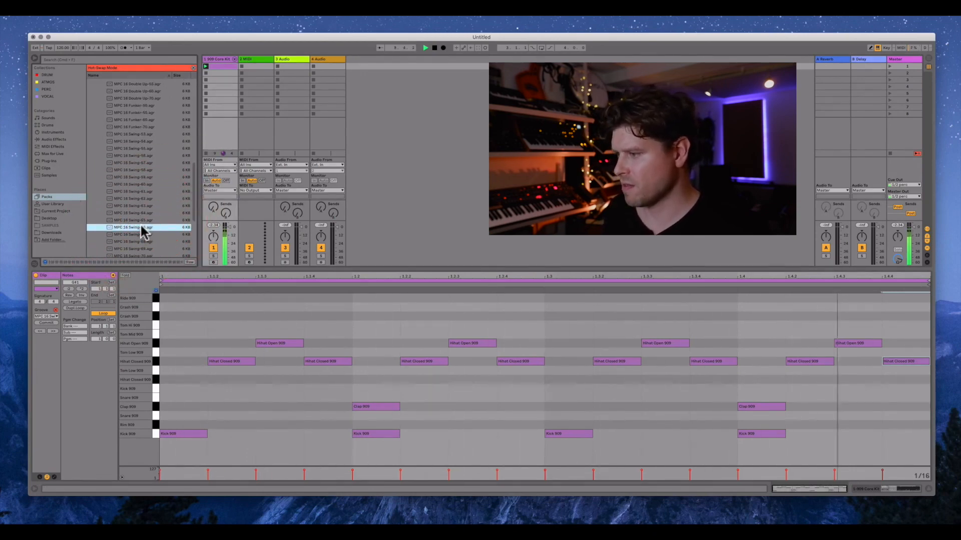